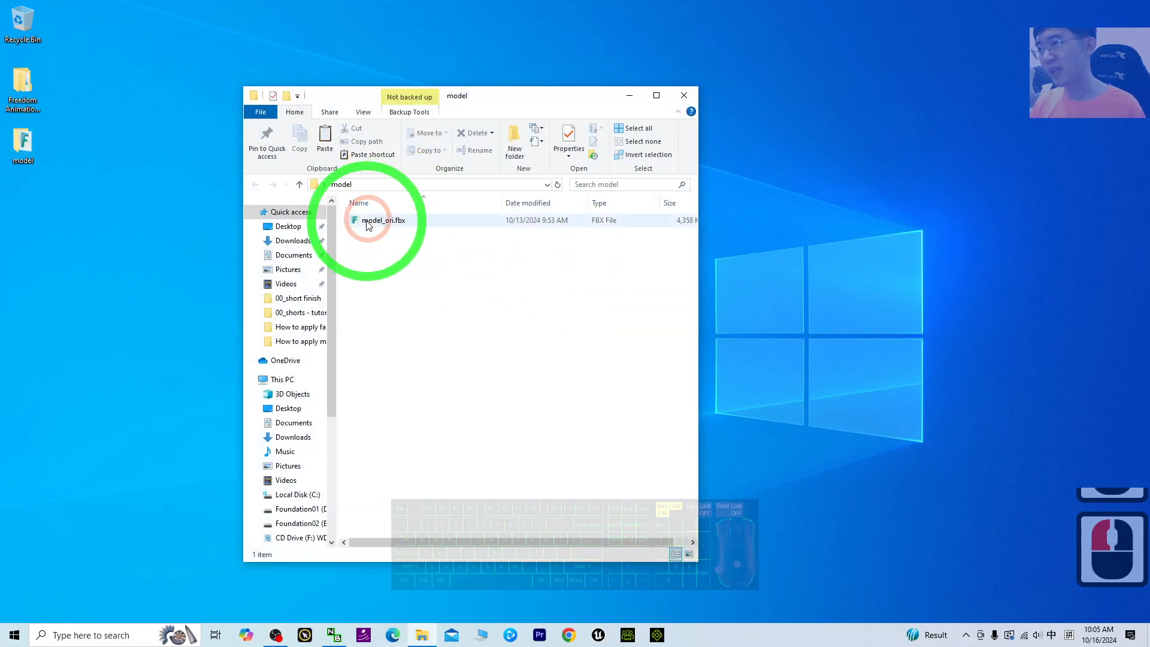
# Locate model_ori.fbx in File Explorer and launch Blender 4.2 from Recent
pyautogui.doubleClick(381, 221)
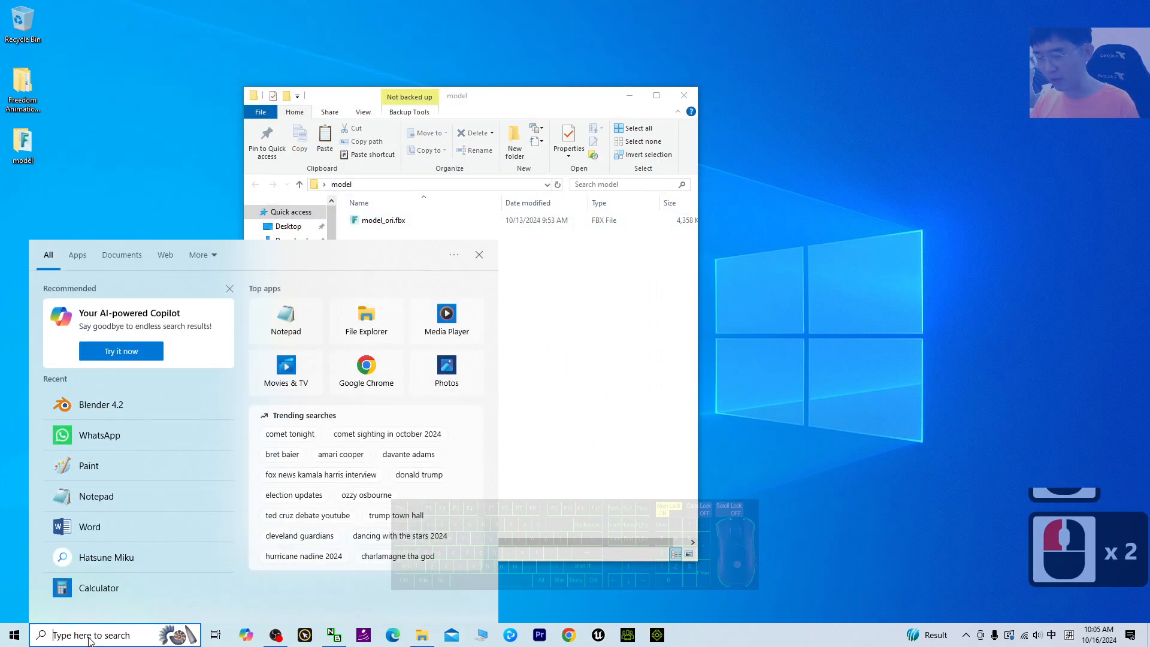
pyautogui.click(101, 404)
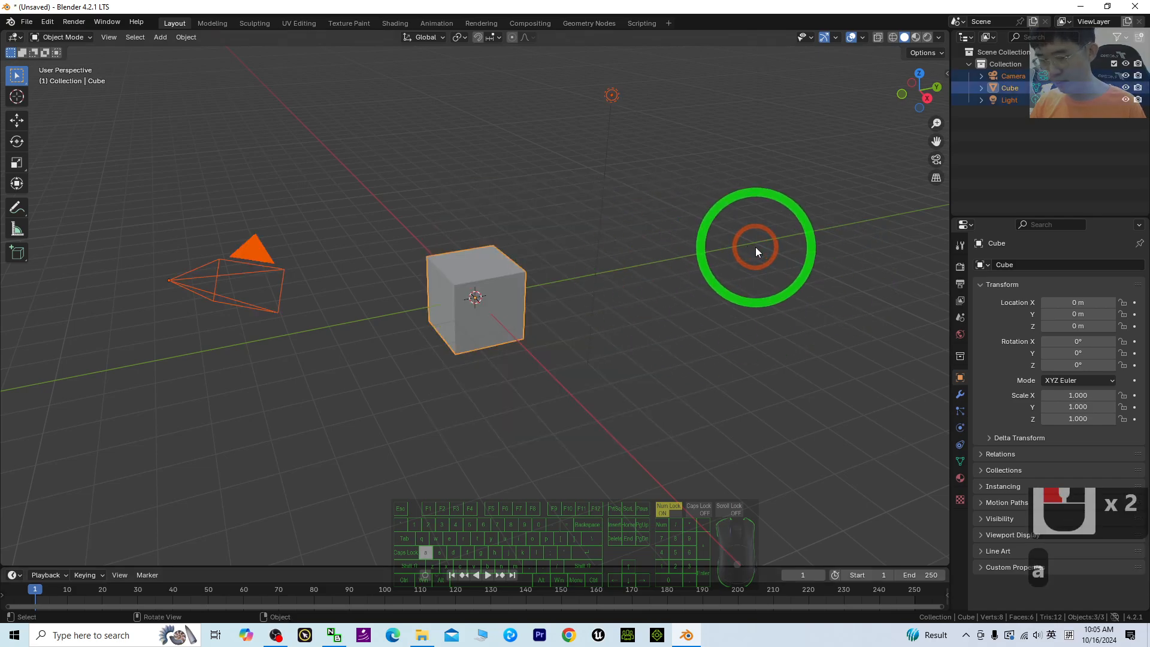
# Import model_ori.fbx through File > Import > FBX (.fbx)
pyautogui.click(25, 22)
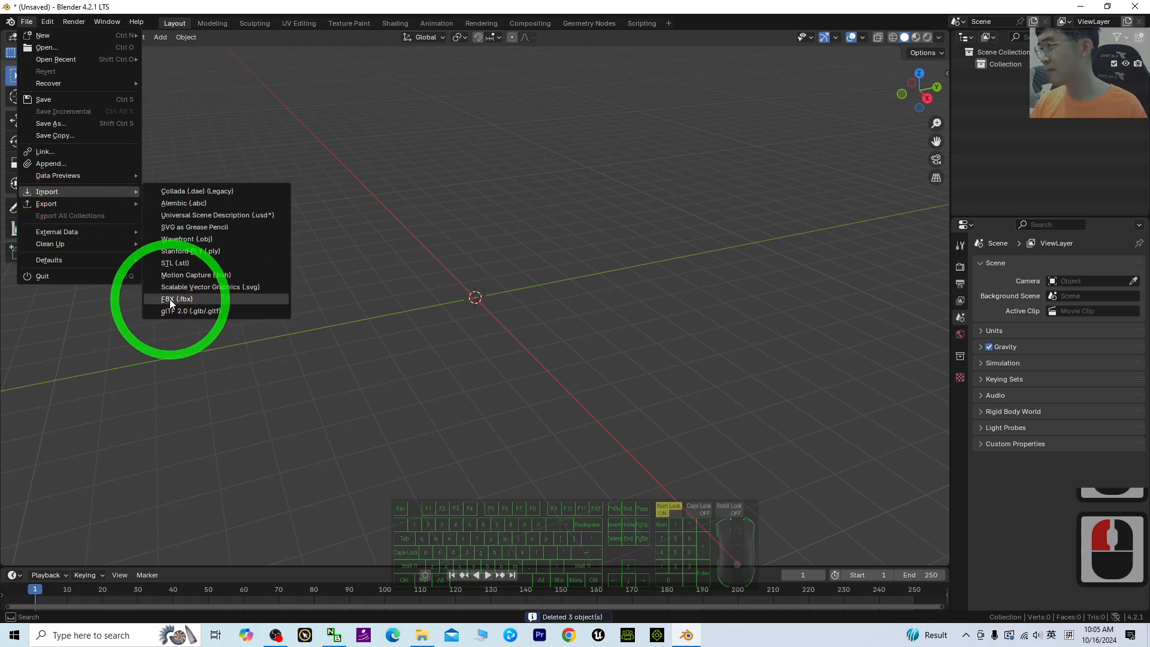
pyautogui.click(176, 299)
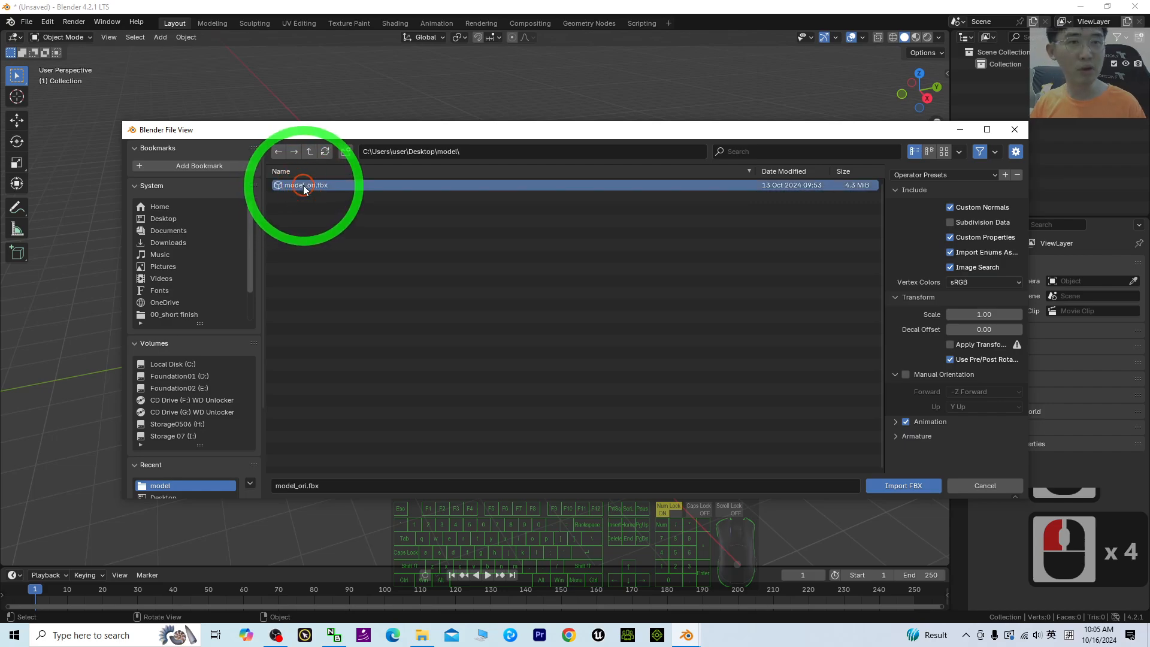
pyautogui.click(903, 486)
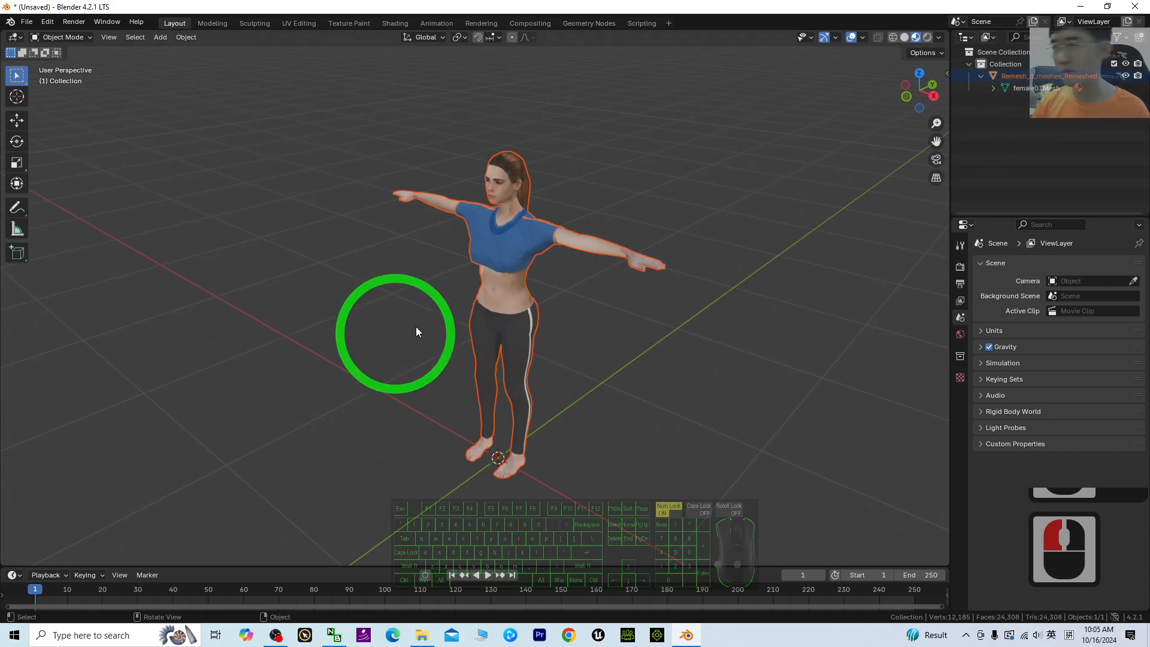
# In Edit Mode, merge the mesh's vertices by distance at 0.001 m, then return to Object Mode
pyautogui.click(503, 245)
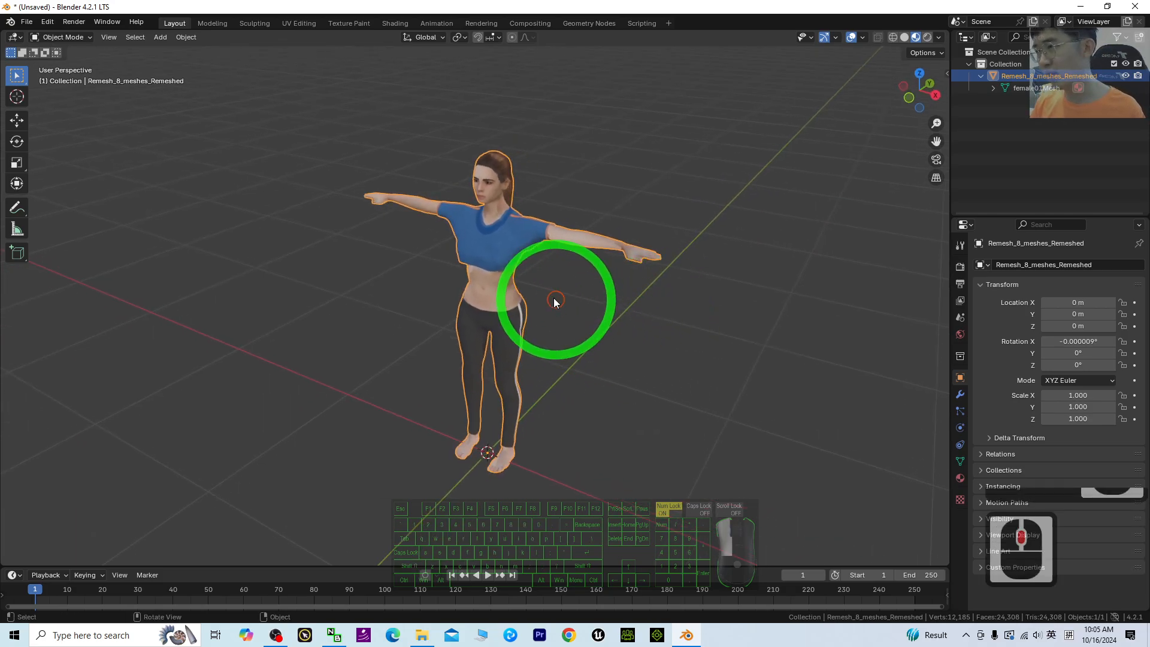
pyautogui.click(62, 36)
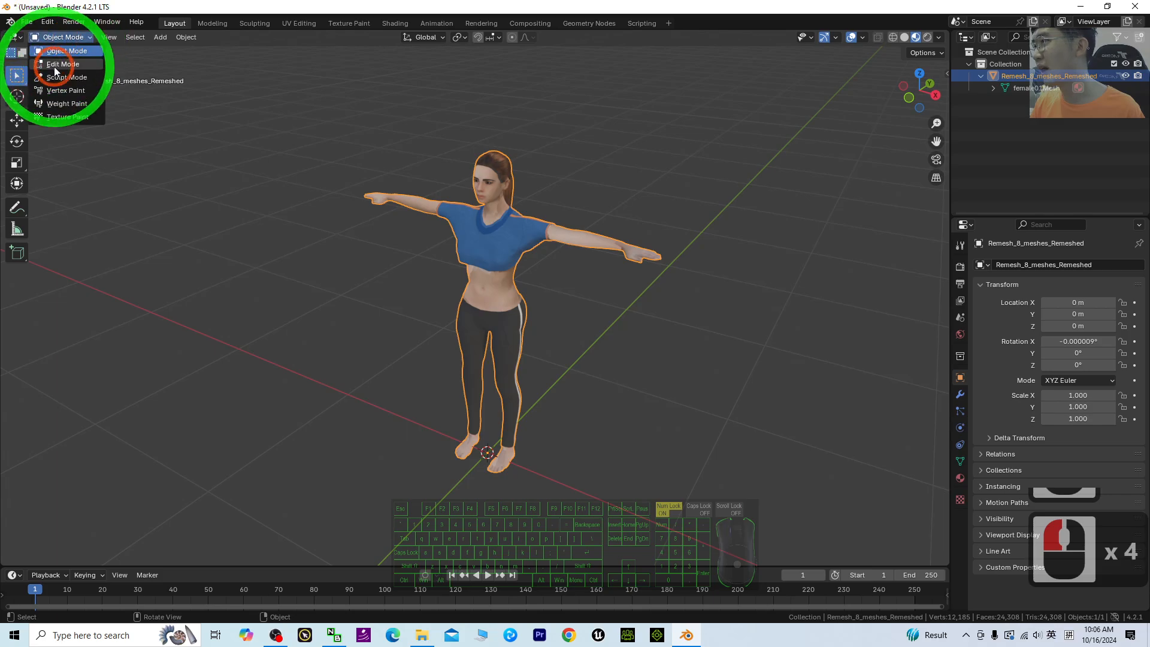
pyautogui.click(59, 64)
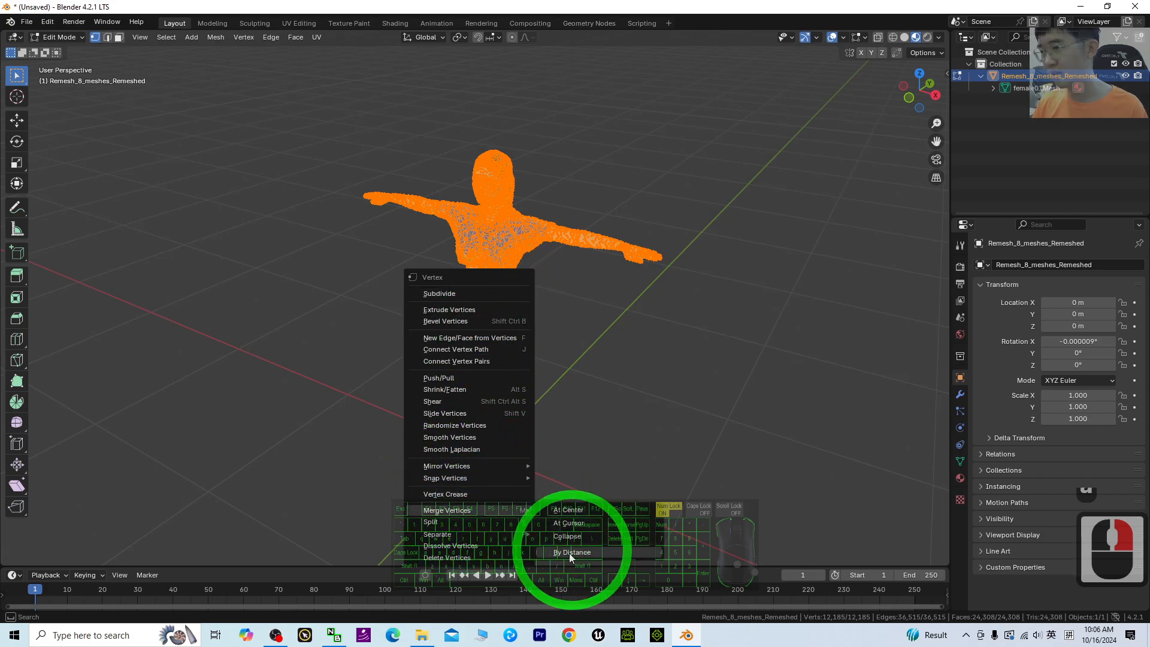
pyautogui.click(571, 552)
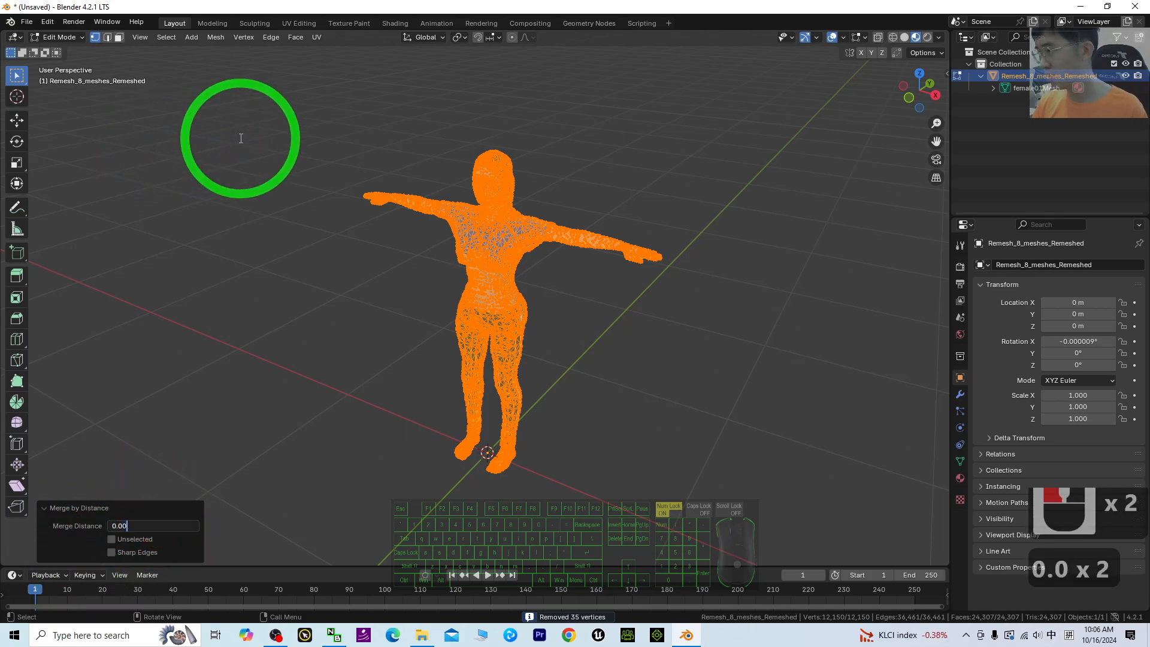
pyautogui.click(58, 37)
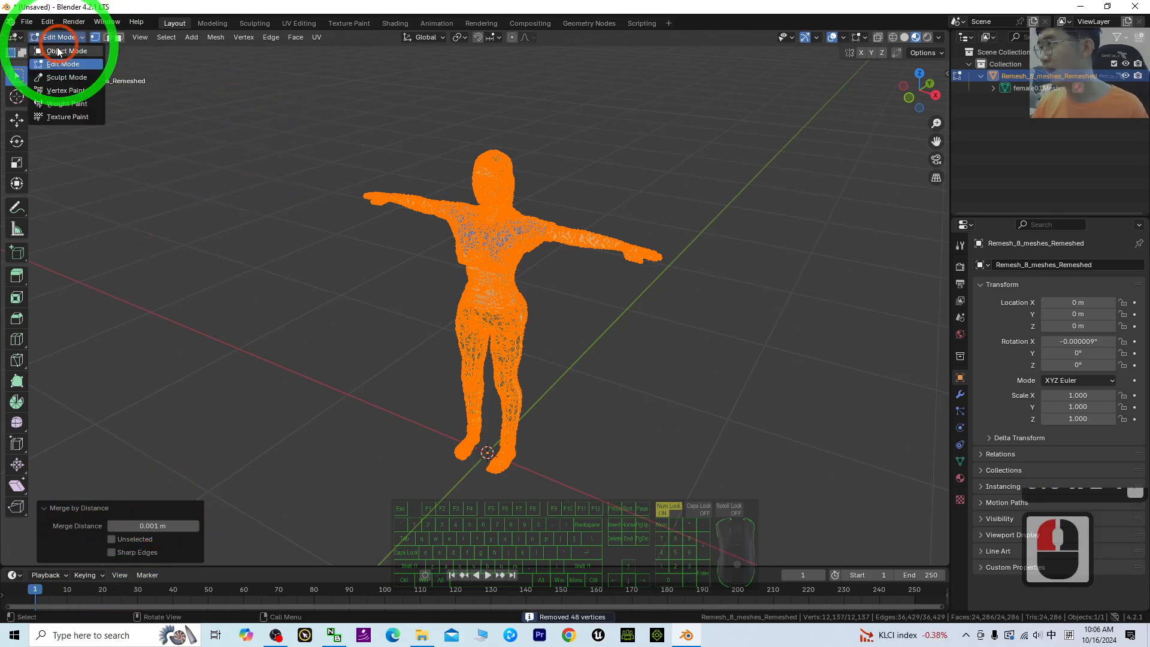
pyautogui.click(60, 50)
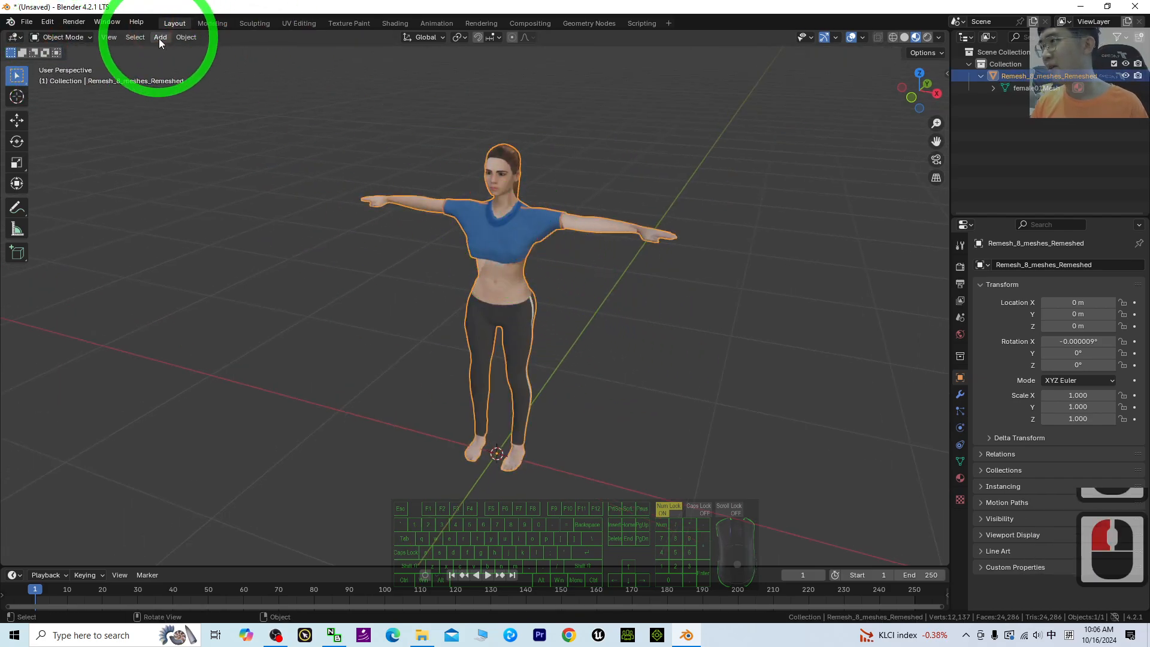
# Search Preferences add-ons for 'rigify', confirm it is checked, and close Preferences
pyautogui.click(159, 37)
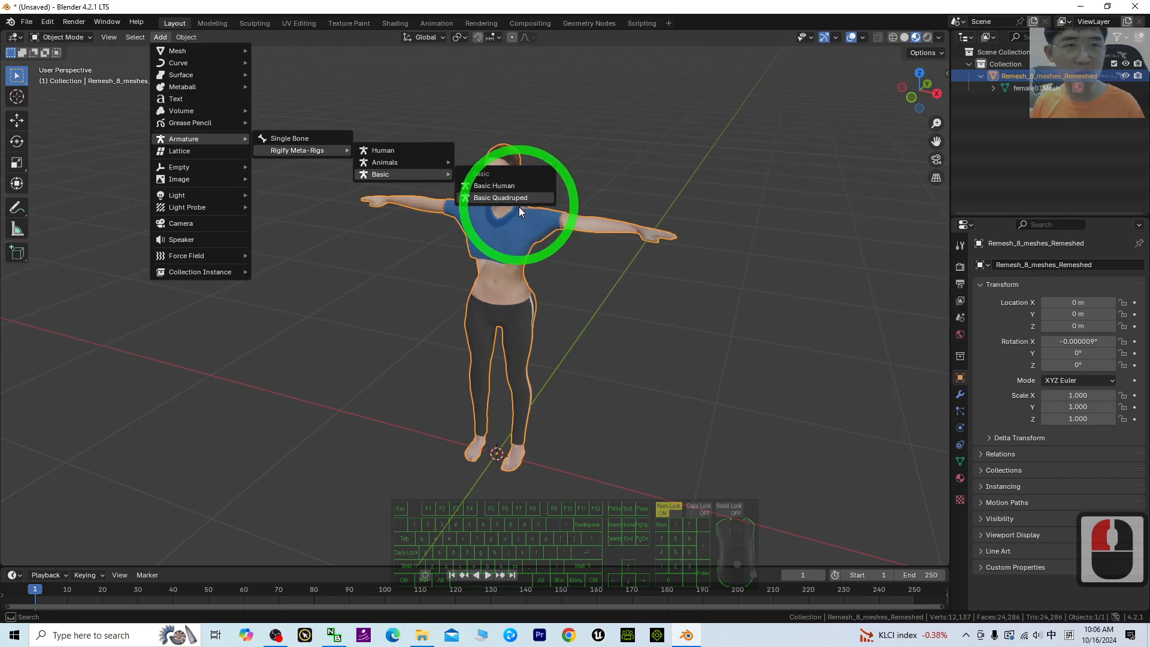
pyautogui.click(48, 23)
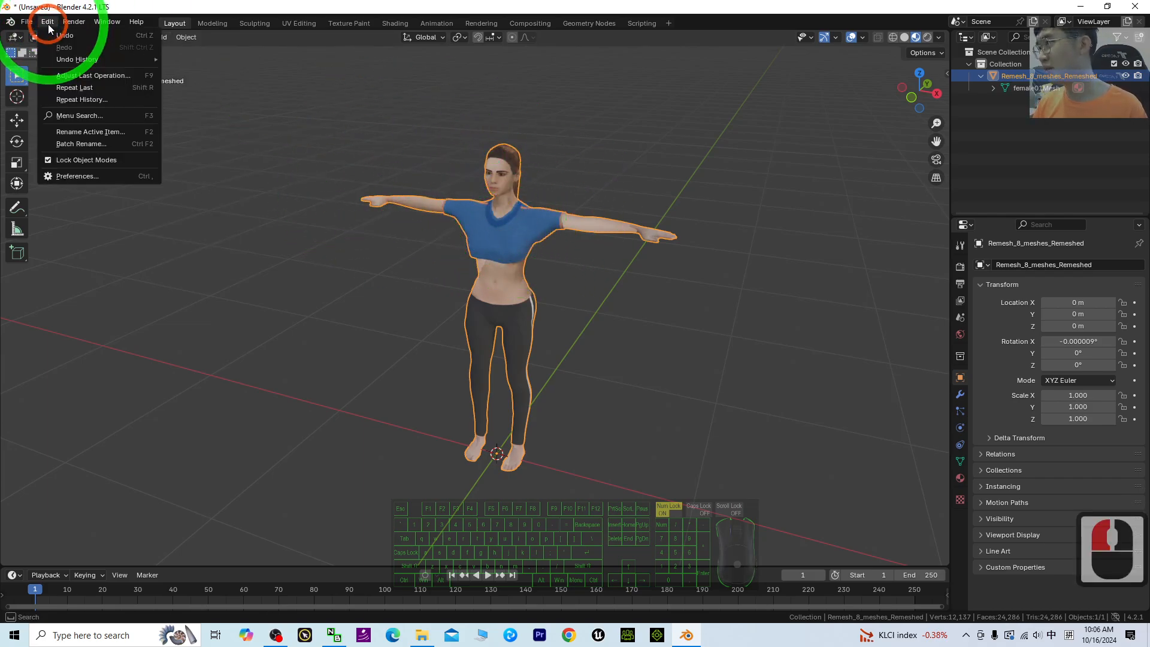
pyautogui.click(77, 176)
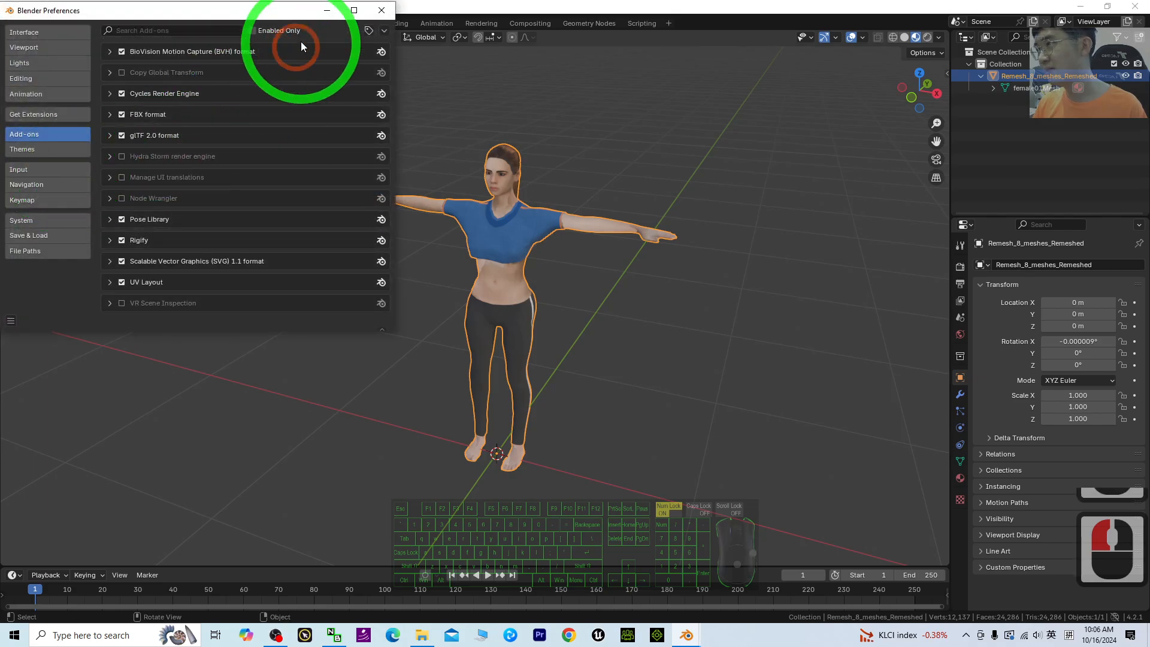
pyautogui.click(22, 149)
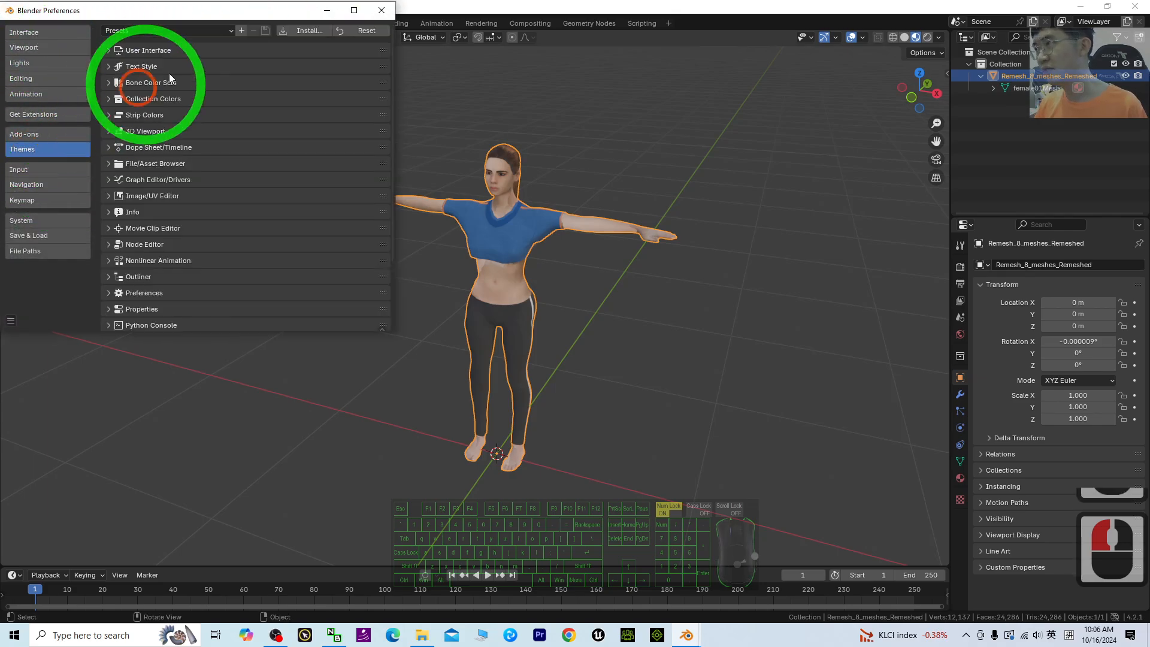
pyautogui.click(33, 134)
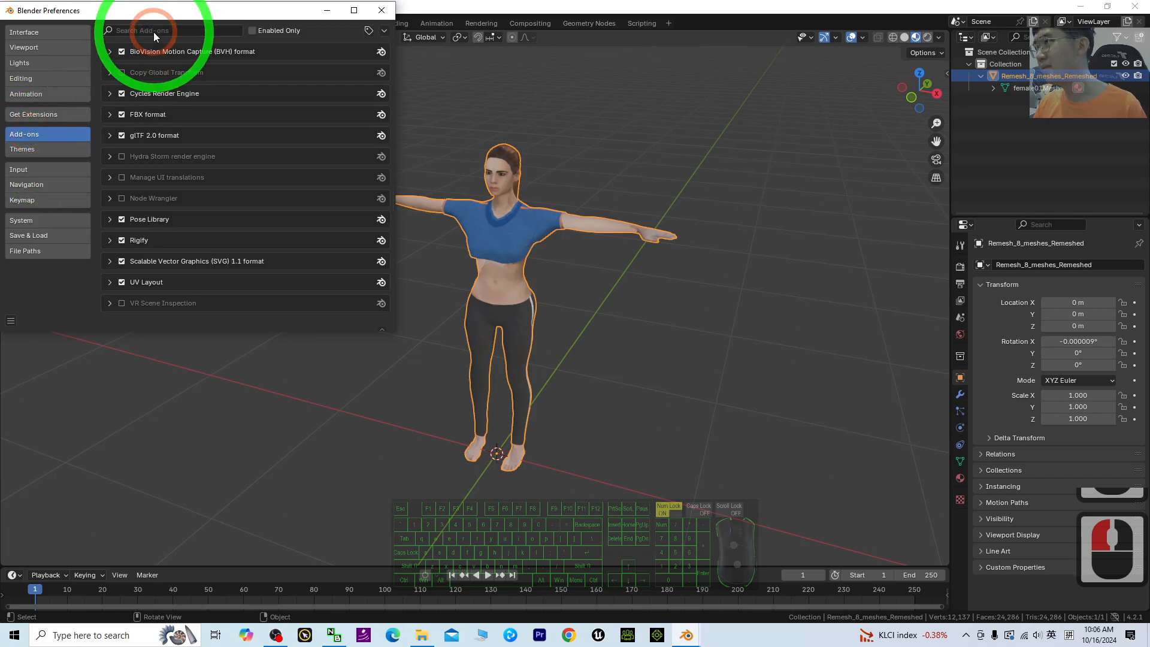
pyautogui.write('rigify')
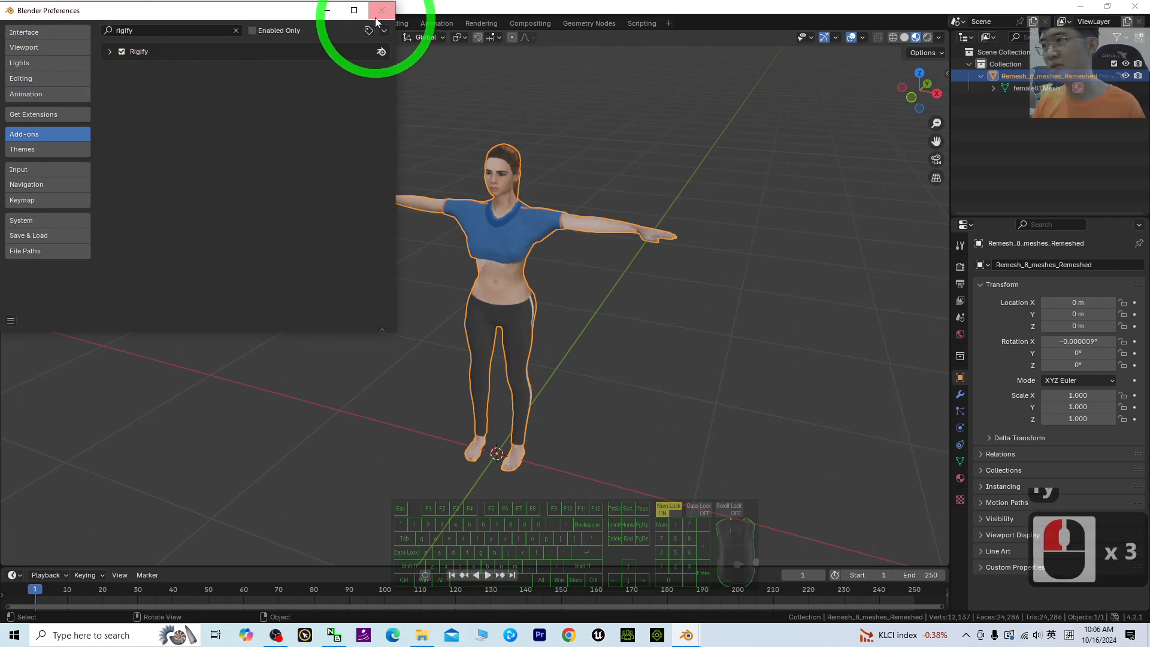
pyautogui.click(160, 37)
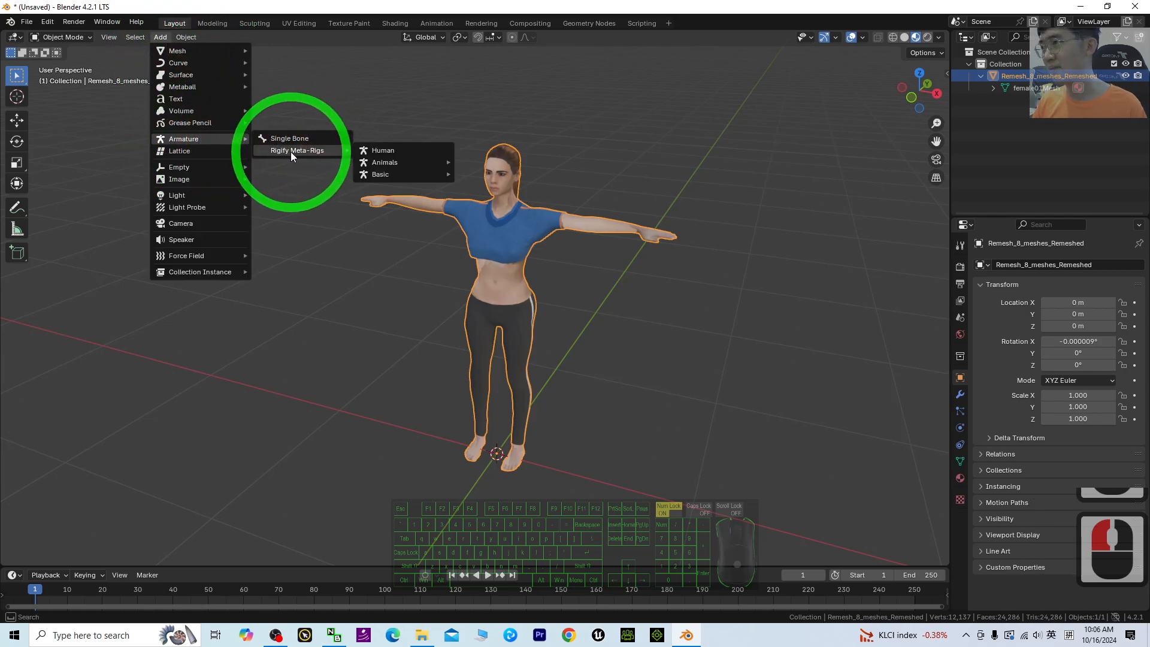
pyautogui.moveTo(380, 174)
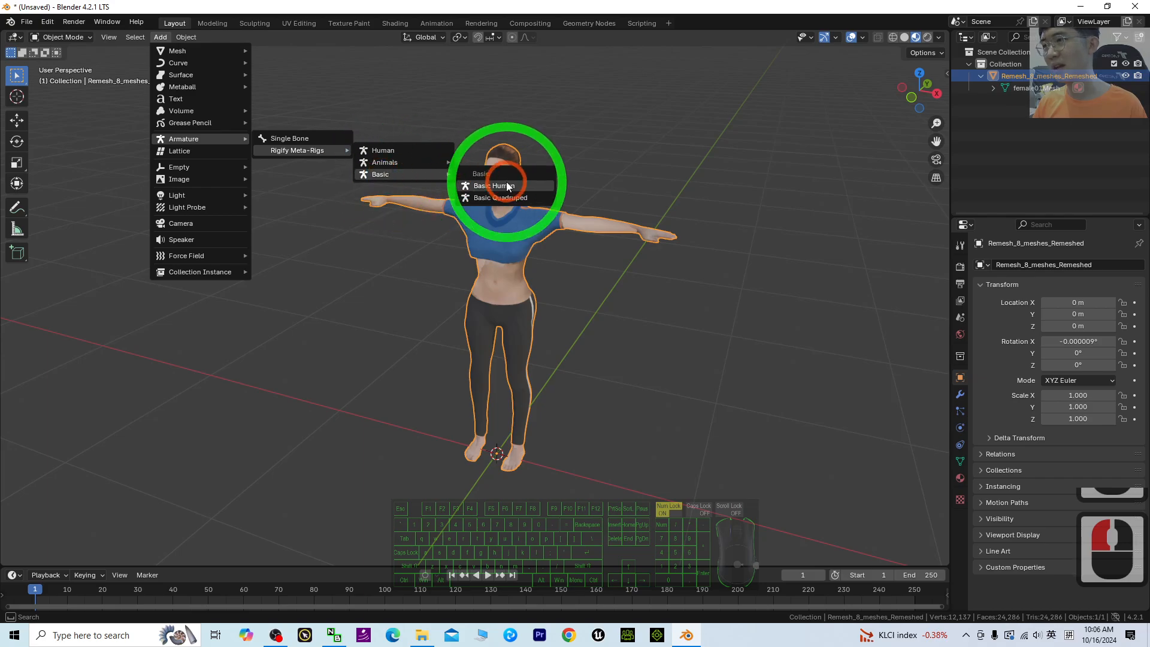
# Add a Basic Human Rigify meta-rig and reveal its Rigify options
pyautogui.click(491, 186)
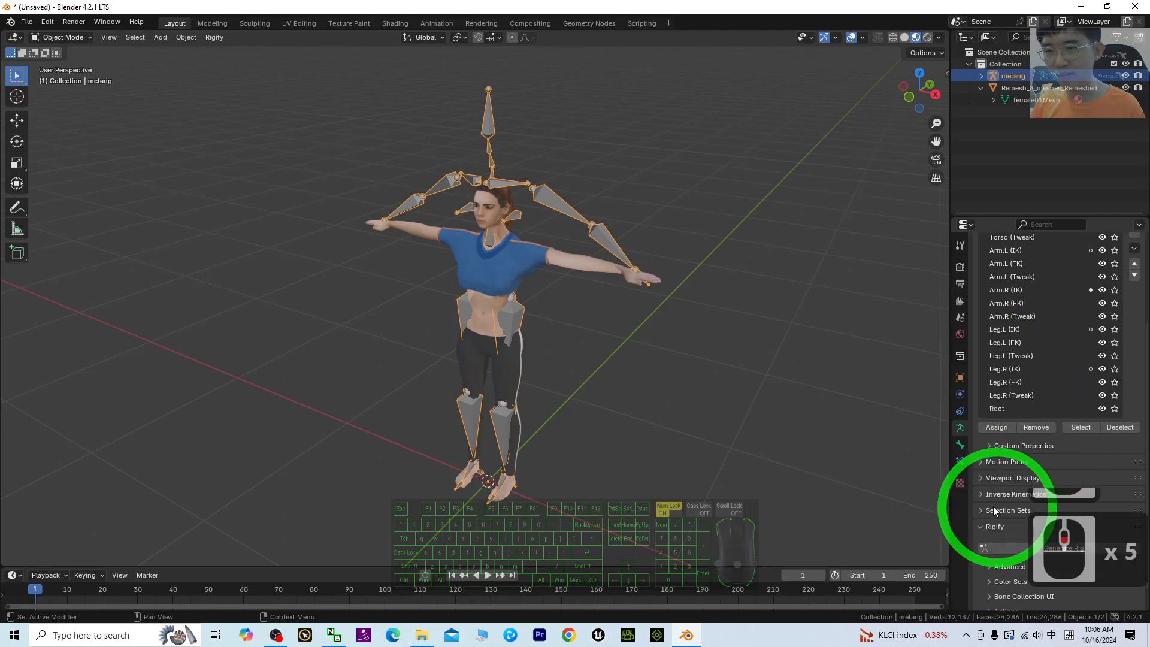
pyautogui.click(988, 478)
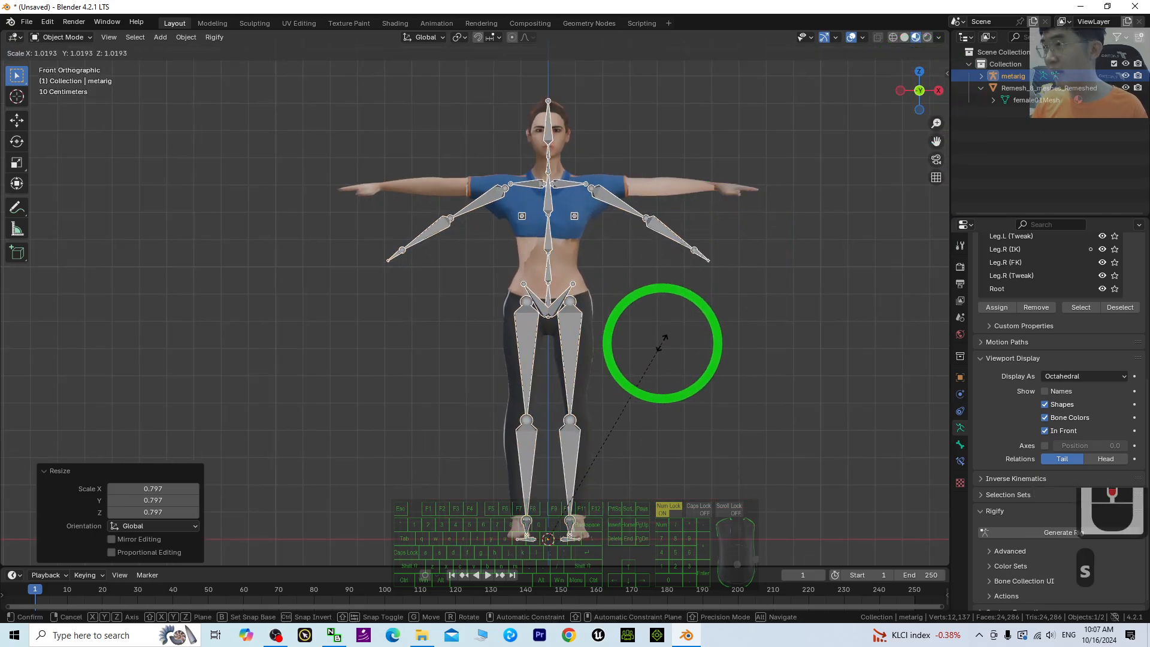
pyautogui.moveTo(662, 344)
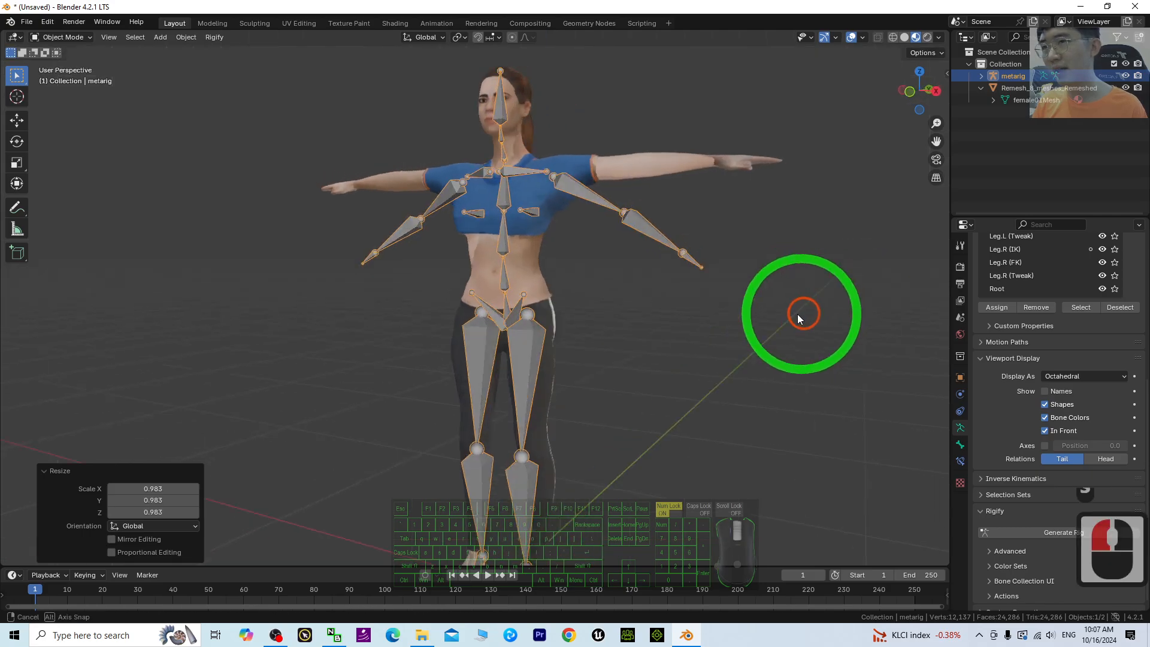
# Confirm the meta-rig's scale to match the character's height
pyautogui.click(933, 92)
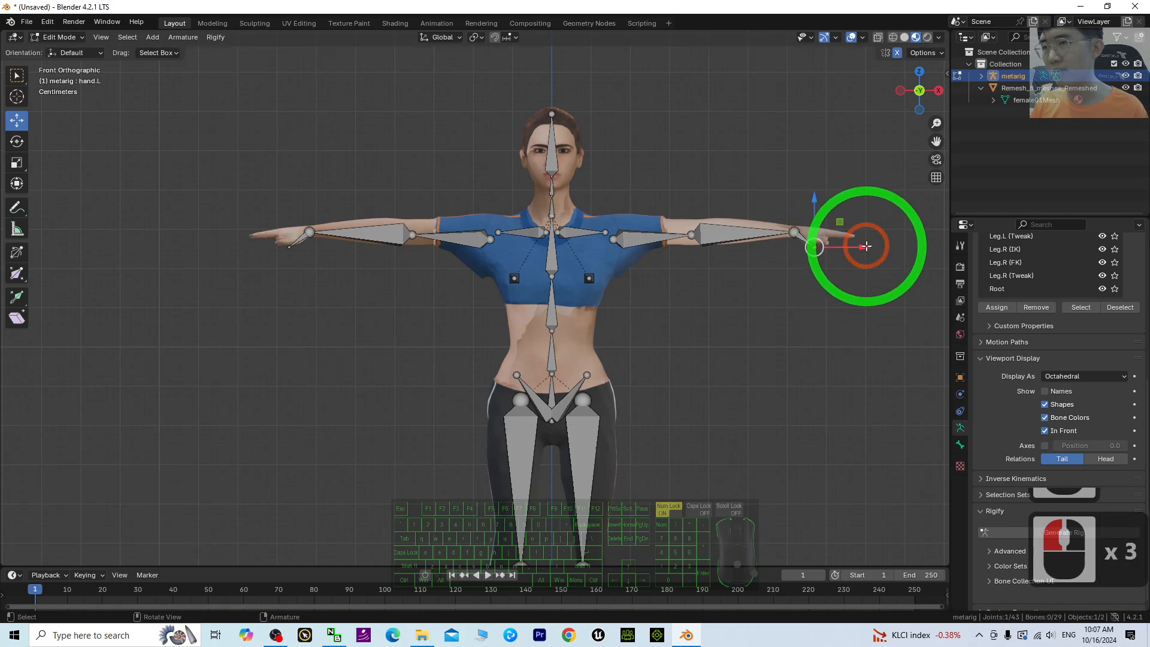
# Drag the left hand bone onto the character's hand
pyautogui.moveTo(865, 246); pyautogui.dragTo(846, 182)
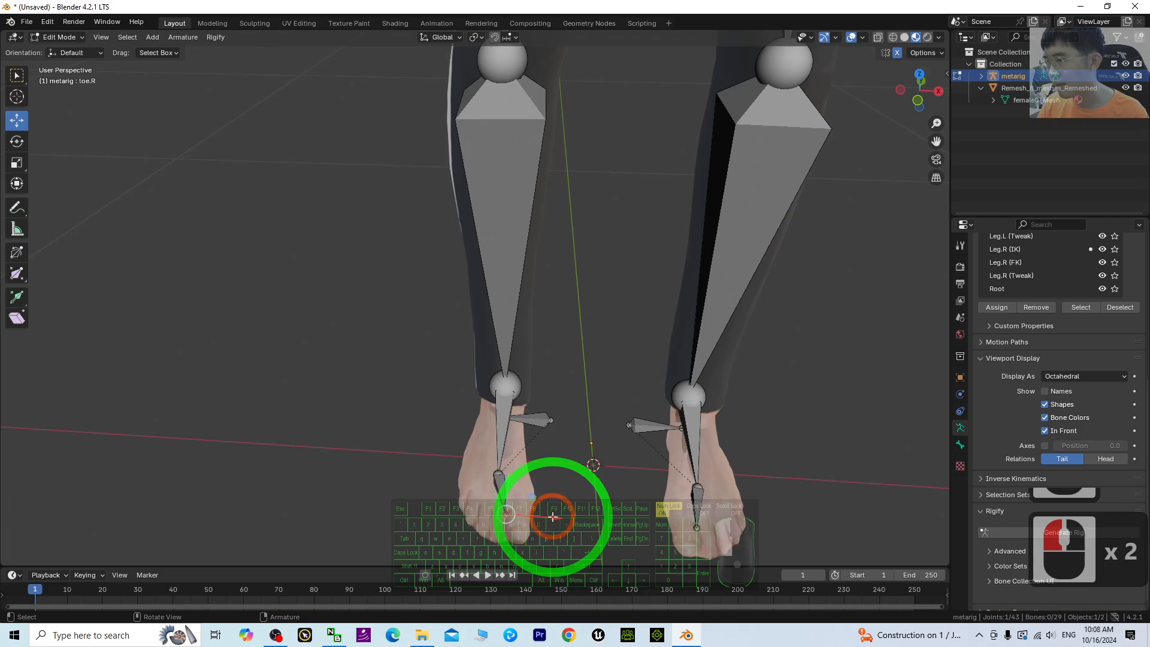
# Move the right toe bone into the foot and delete the heel bones
pyautogui.moveTo(554, 516); pyautogui.dragTo(608, 440)
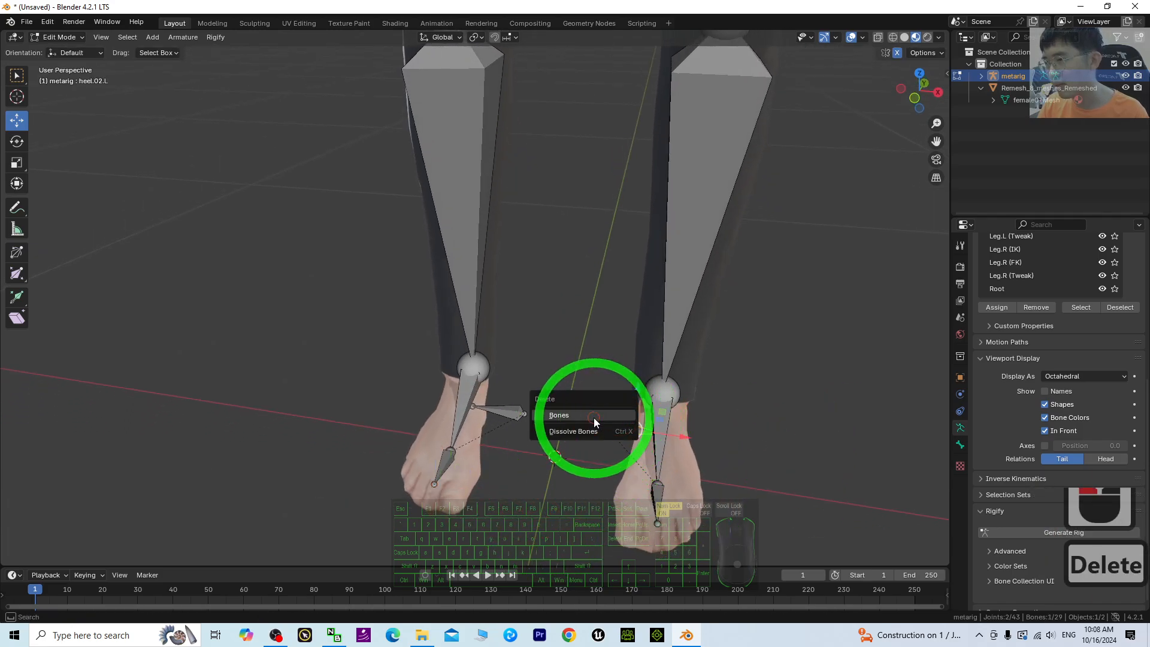
pyautogui.click(558, 415)
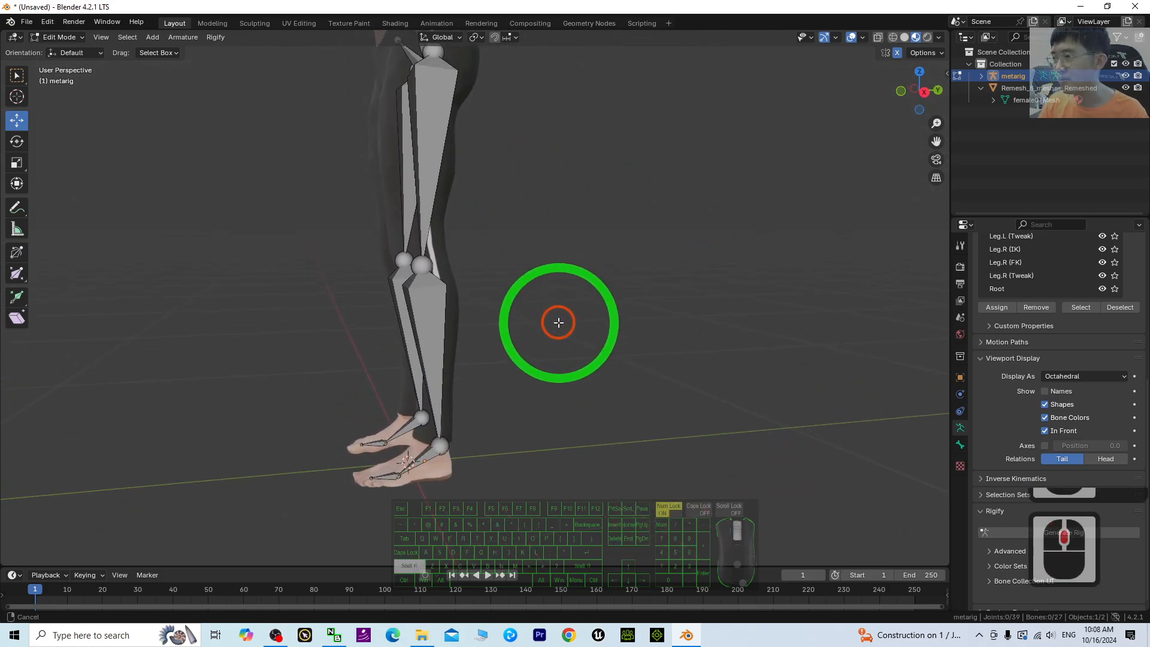
pyautogui.click(907, 91)
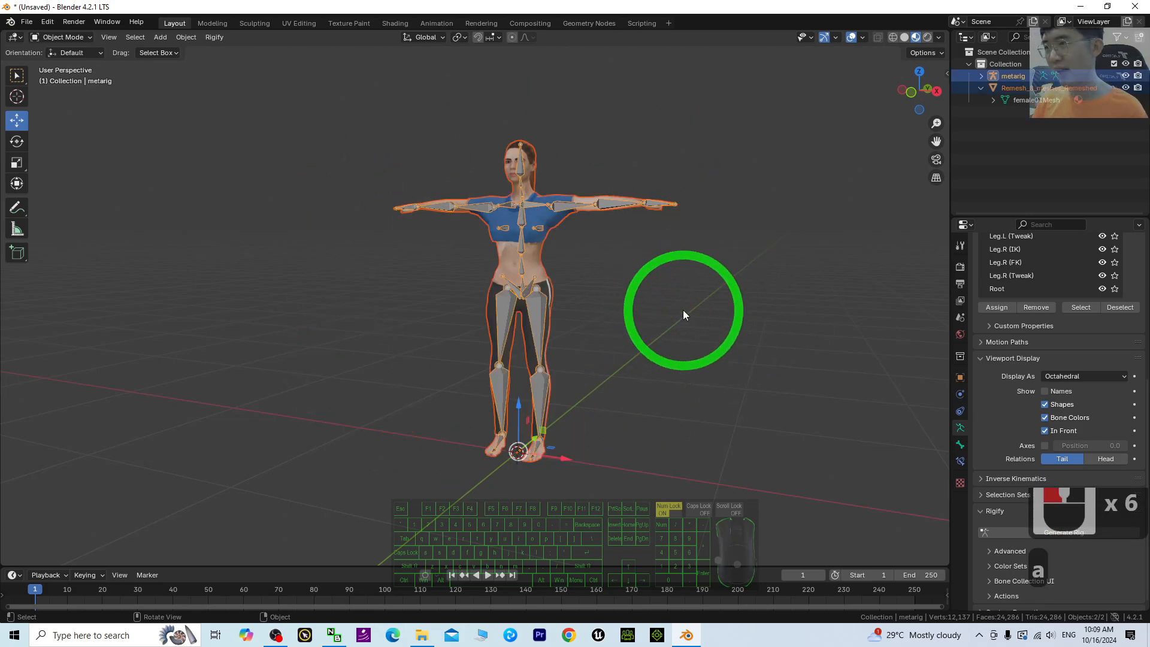
# Select the mesh and metarig, then parent With Automatic Weights
pyautogui.press('ctrl+a')
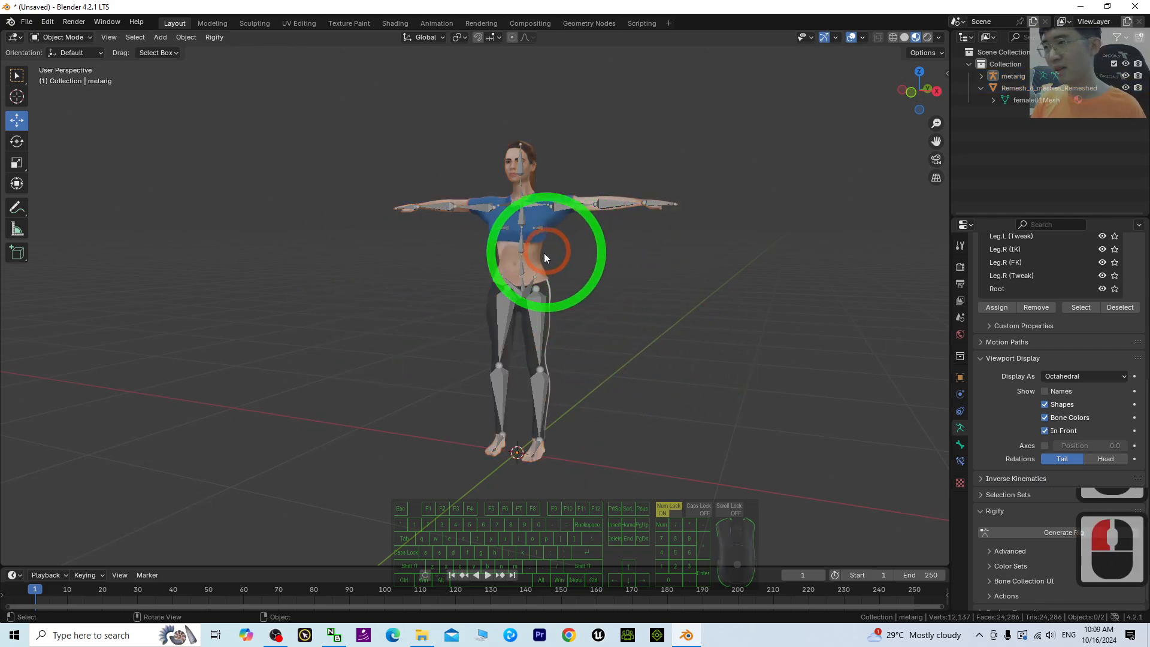
pyautogui.click(546, 258)
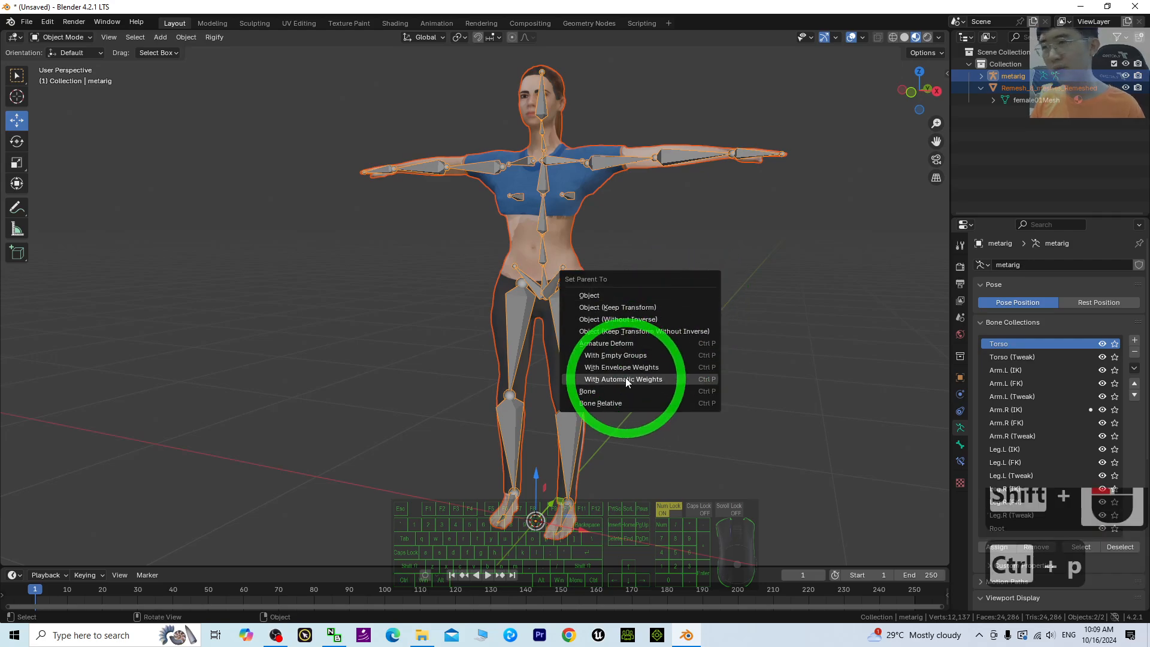
pyautogui.click(622, 379)
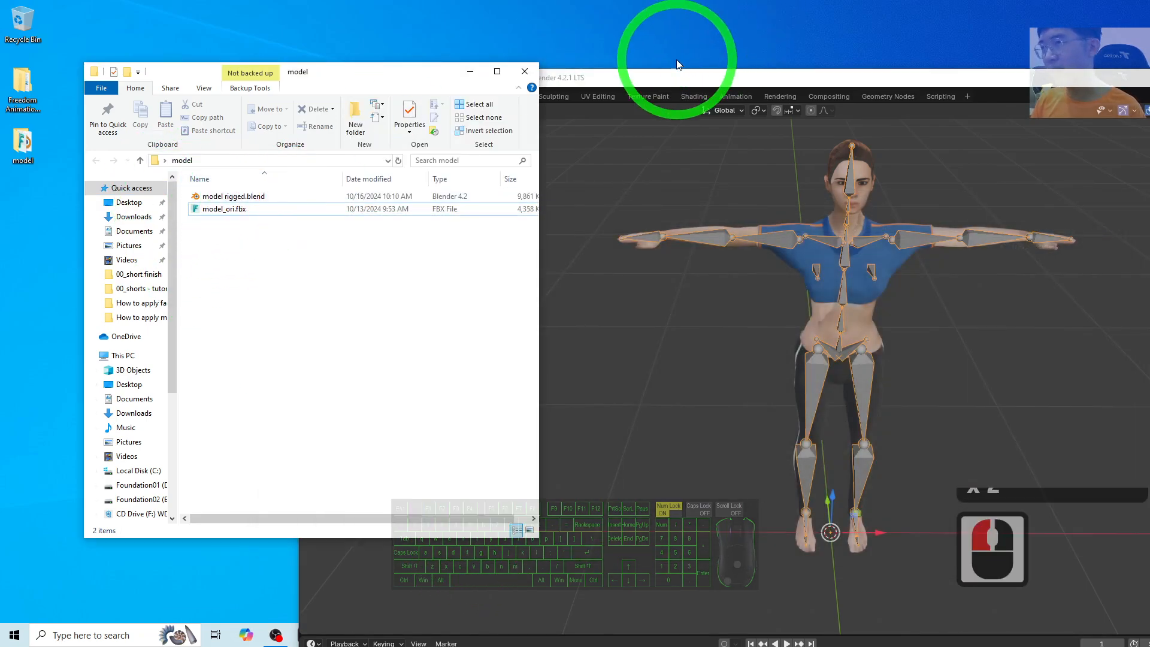
# Save as model rigged.blend and export model rigged.fbx to the model folder
pyautogui.click(296, 85)
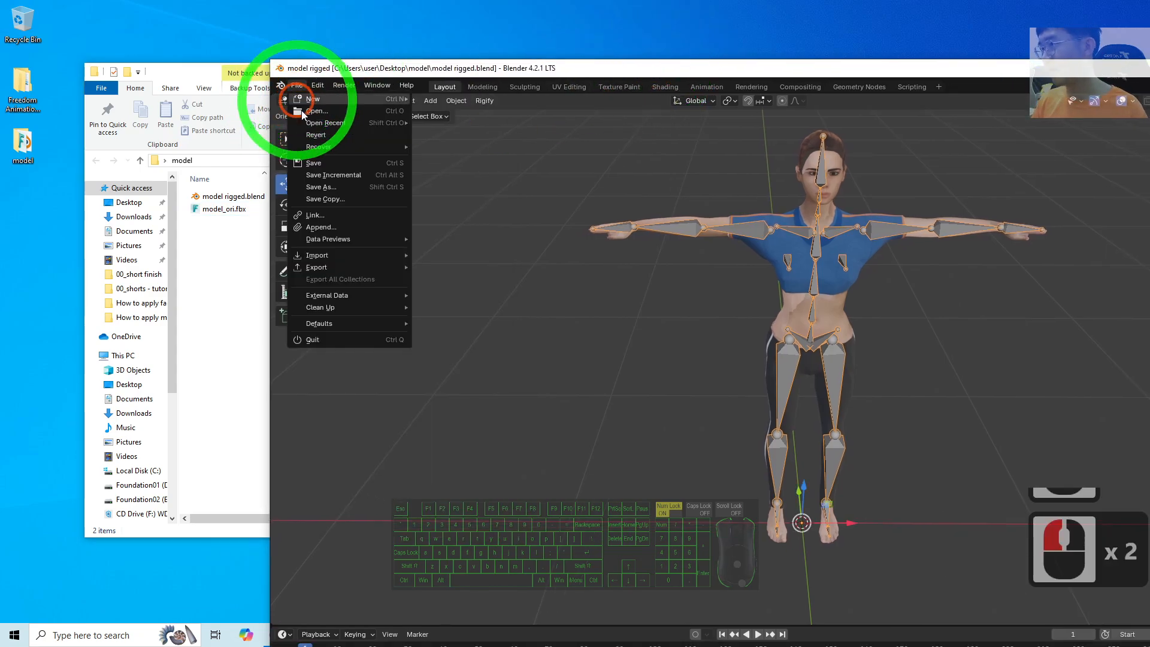
pyautogui.click(316, 267)
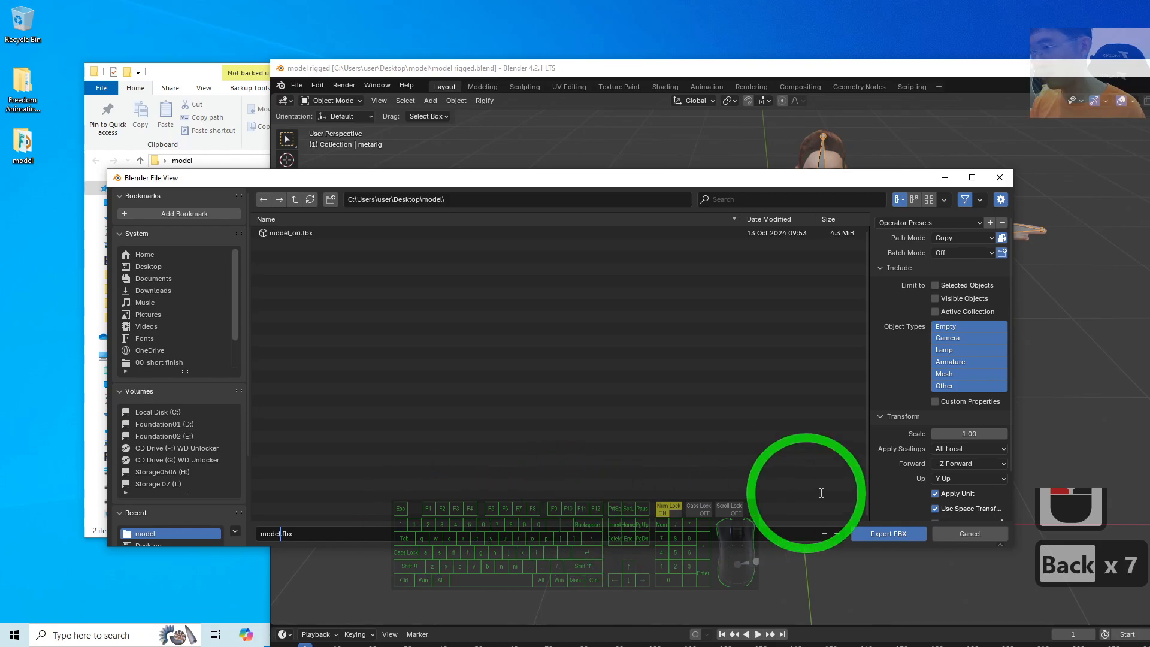
pyautogui.write('rigg')
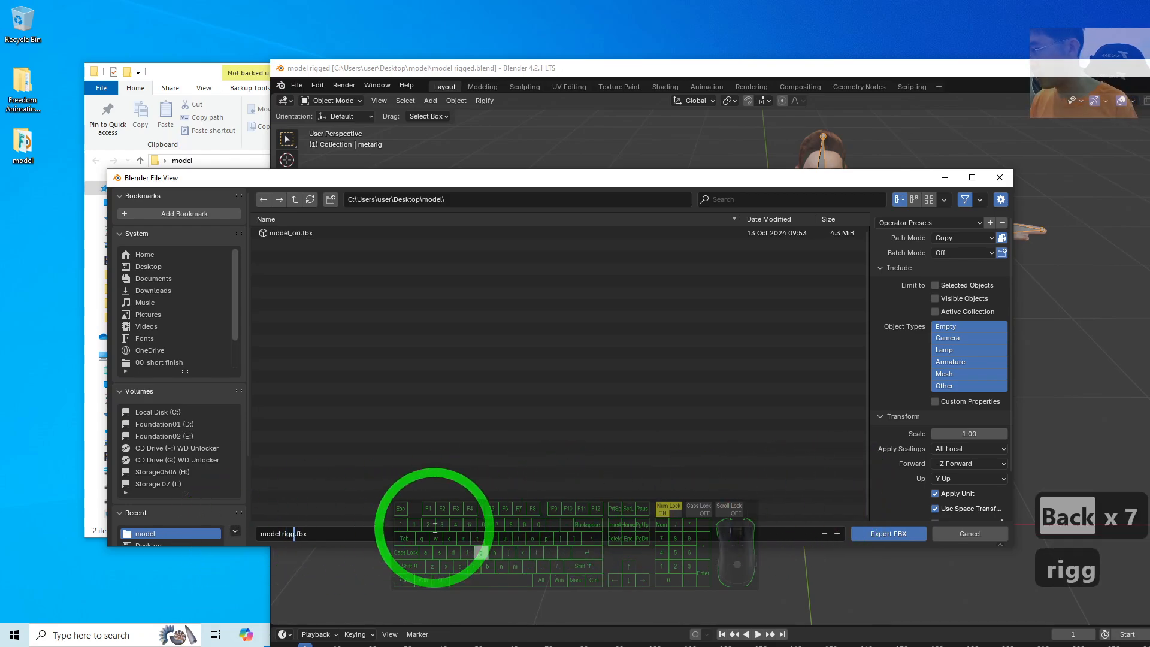
pyautogui.click(888, 534)
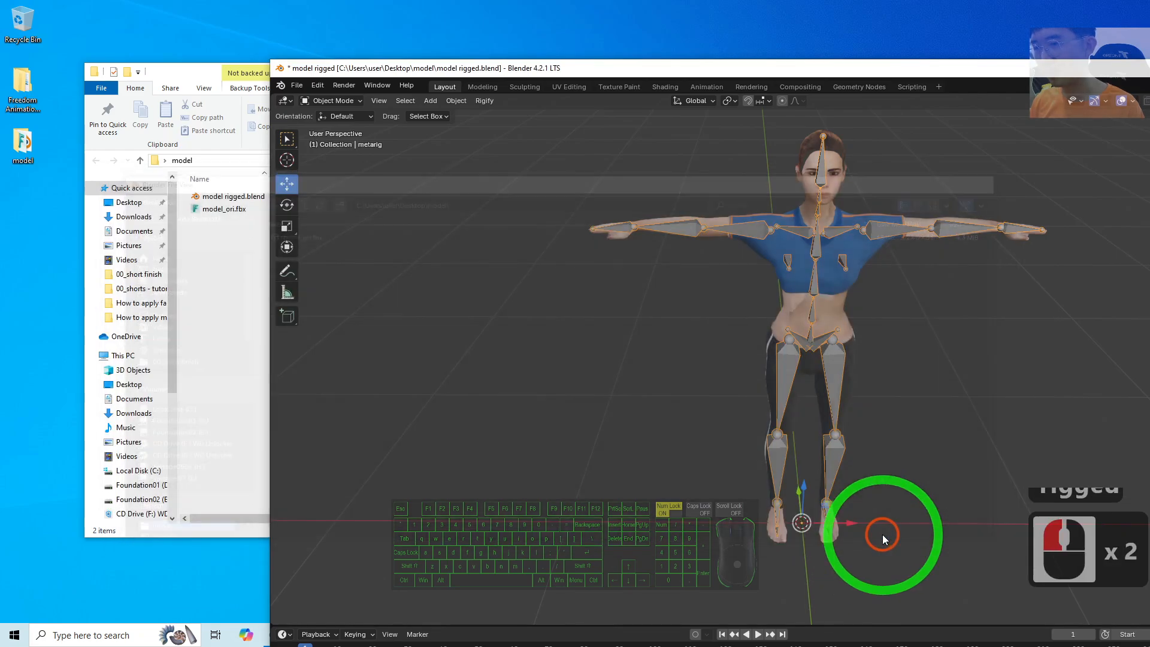
pyautogui.click(224, 209)
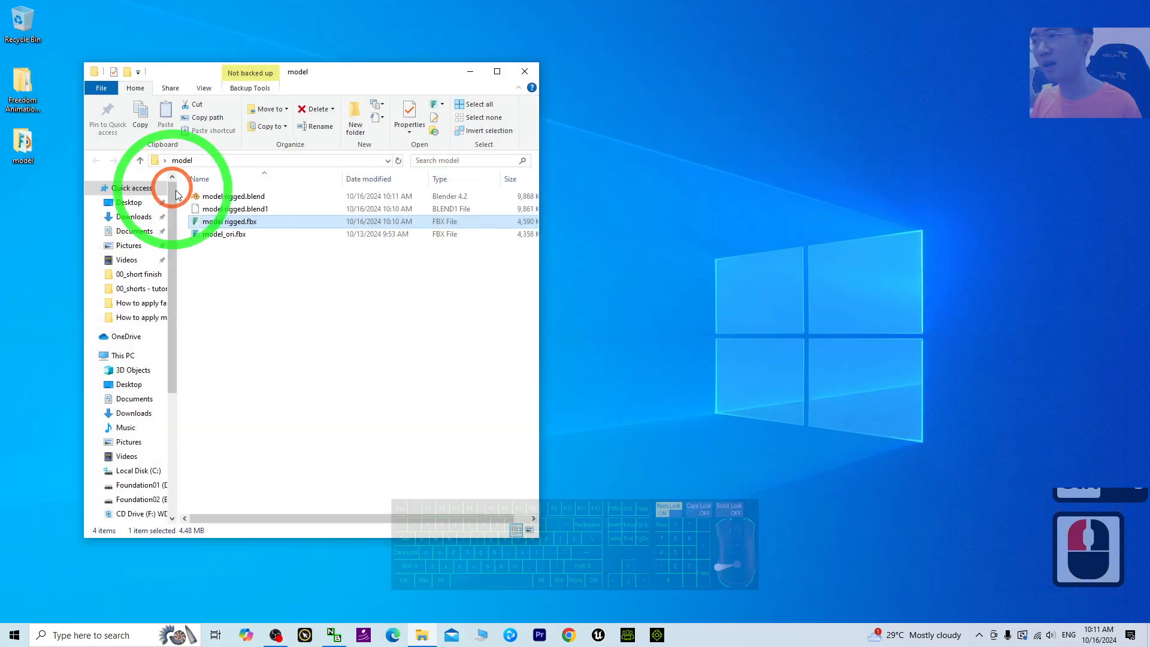
pyautogui.doubleClick(230, 221)
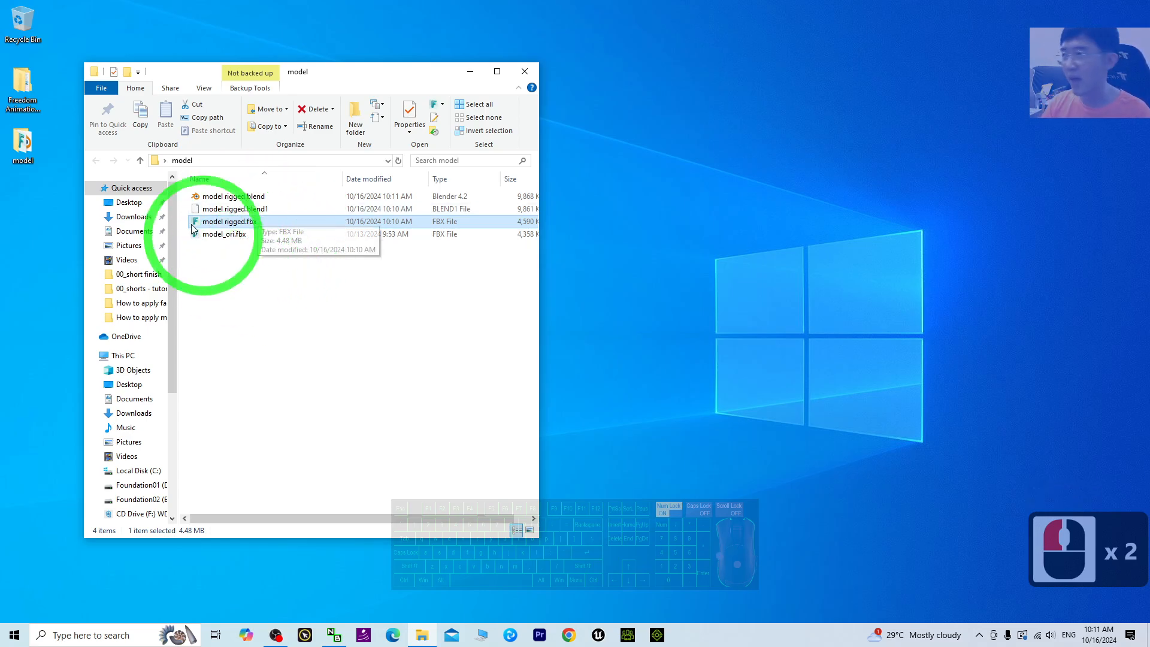
pyautogui.click(222, 222)
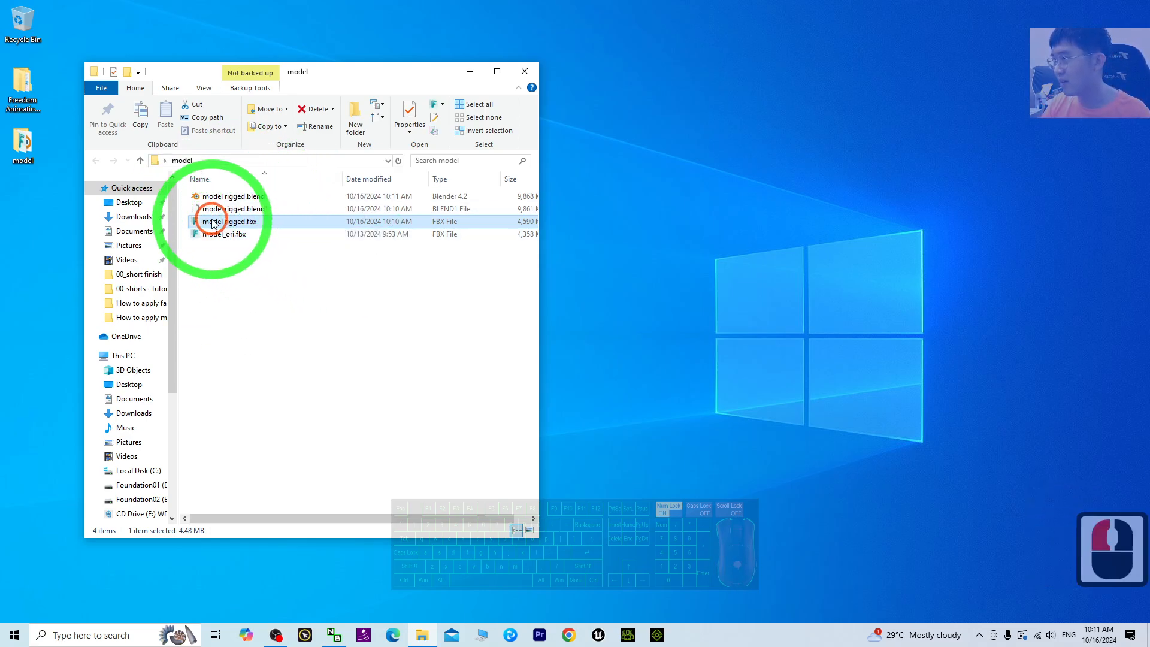